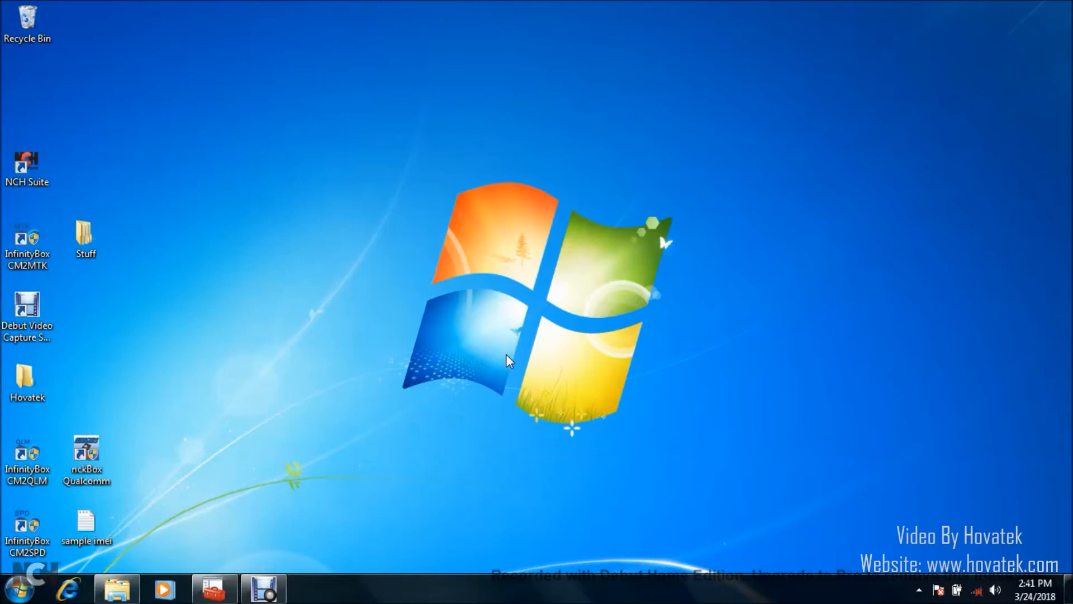
Step: Launch InfinityBox CM2QLM from its desktop shortcut
left_click(28, 458)
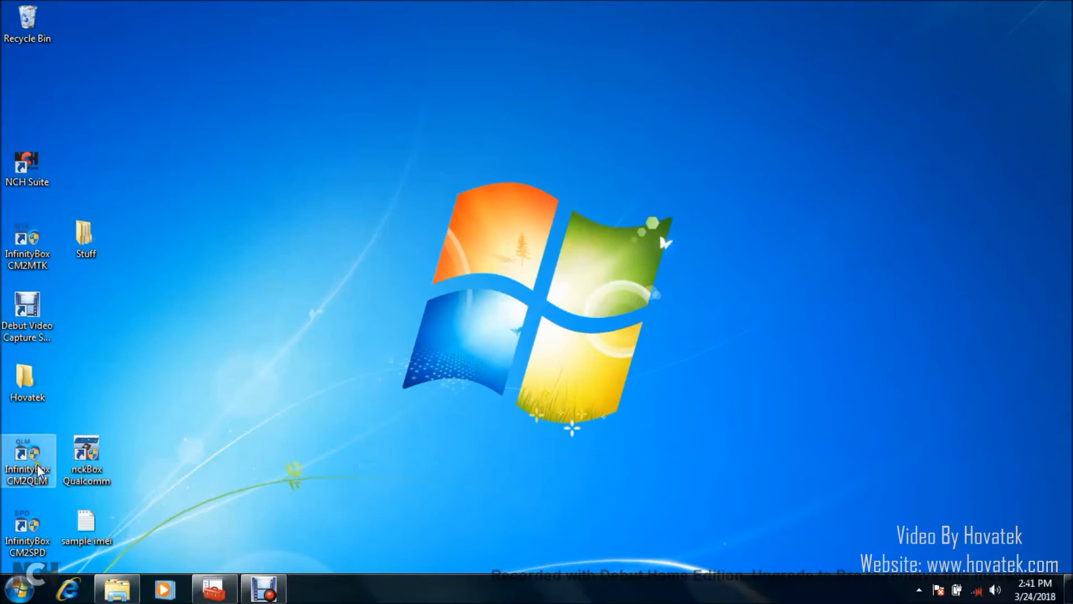
mouse_move(27, 462)
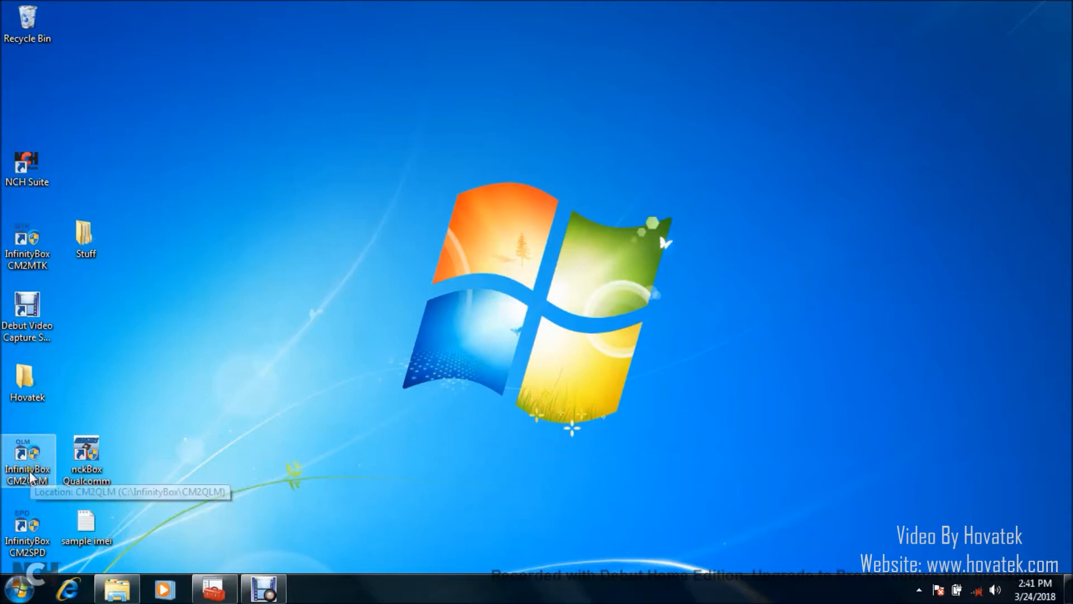
mouse_move(590, 324)
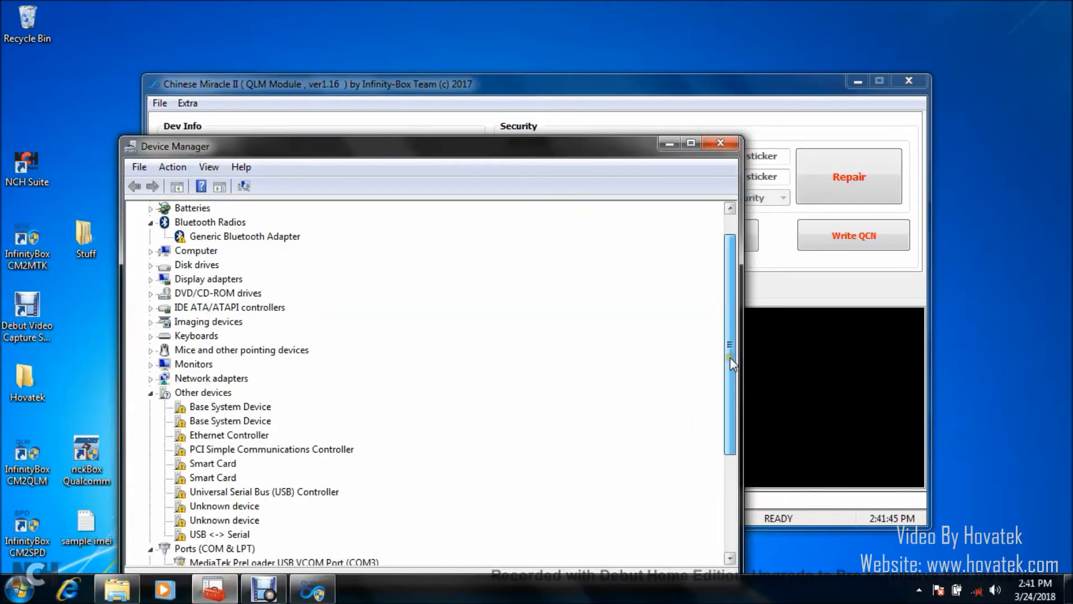
Step: Scroll Device Manager down to Ports (COM & LPT) to find the phone's port
scroll("down", 3)
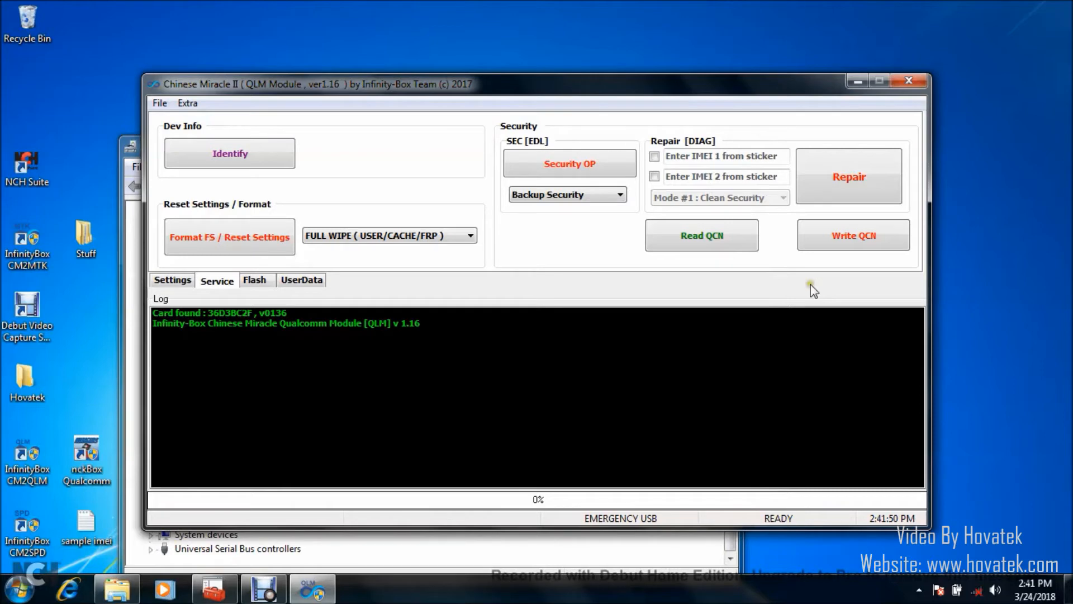
mouse_move(701, 235)
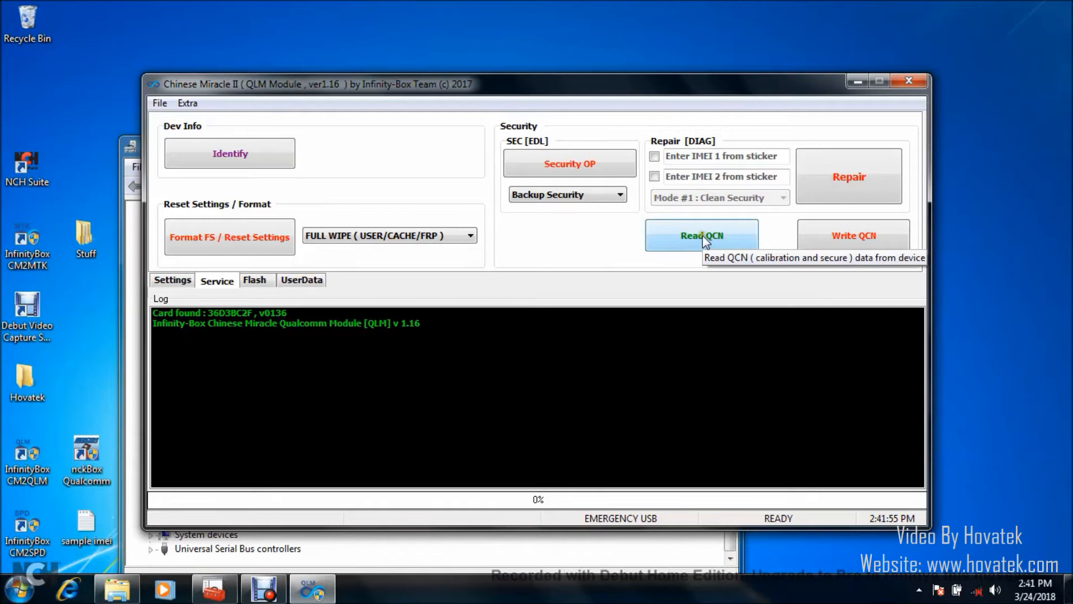
Step: Read the phone's QCN data until the log shows 'Read Done!', then open the backup folder
left_click(702, 235)
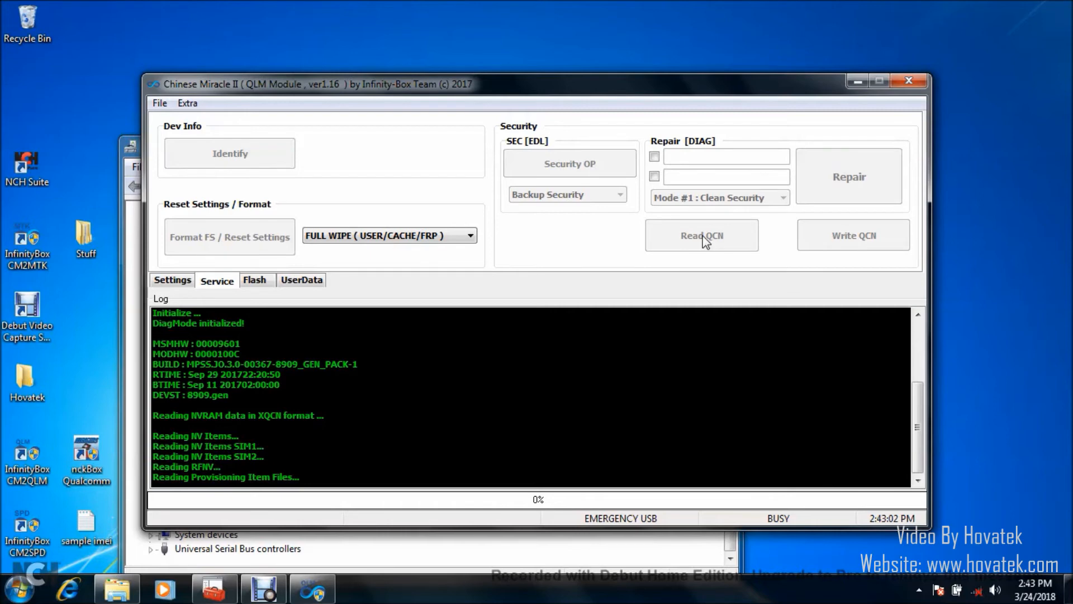
left_click(700, 235)
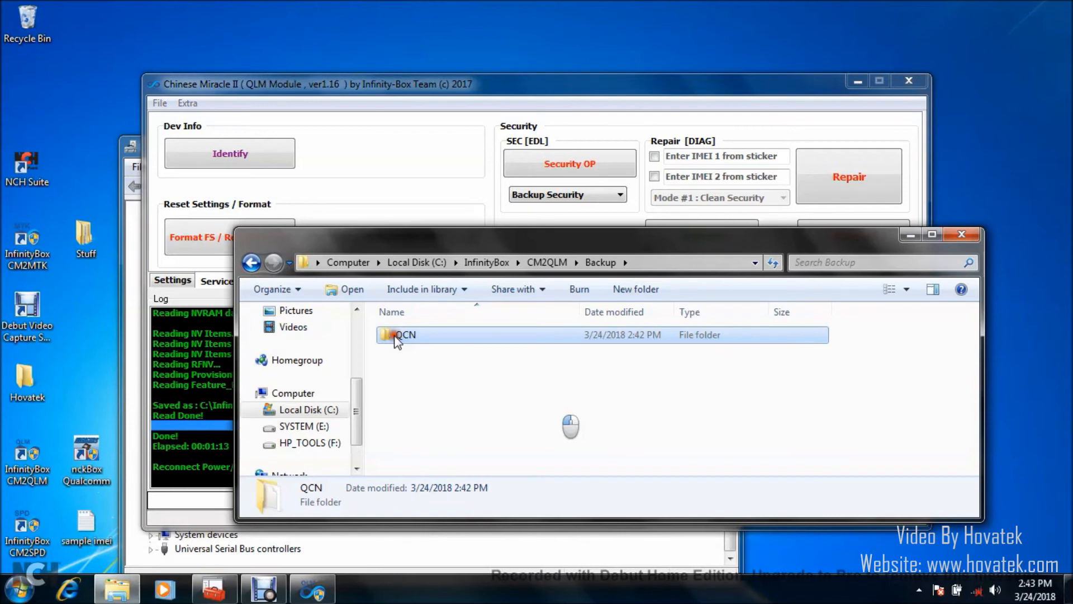
Step: Open the QCN folder in C:\InfinityBox\CM2QLM\Backup to confirm the saved backup
double_click(406, 335)
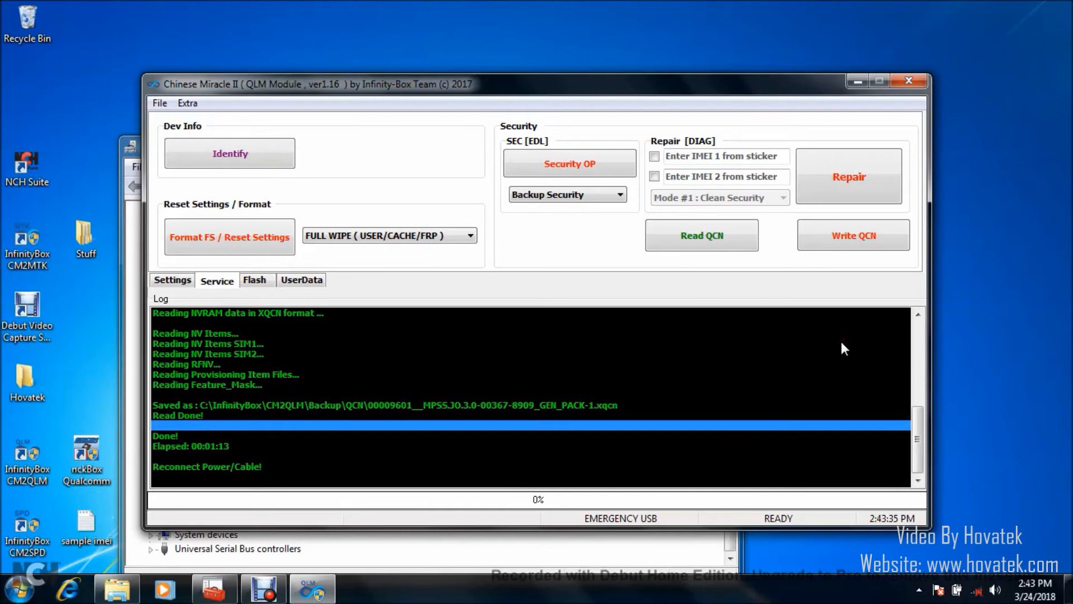
mouse_move(878, 324)
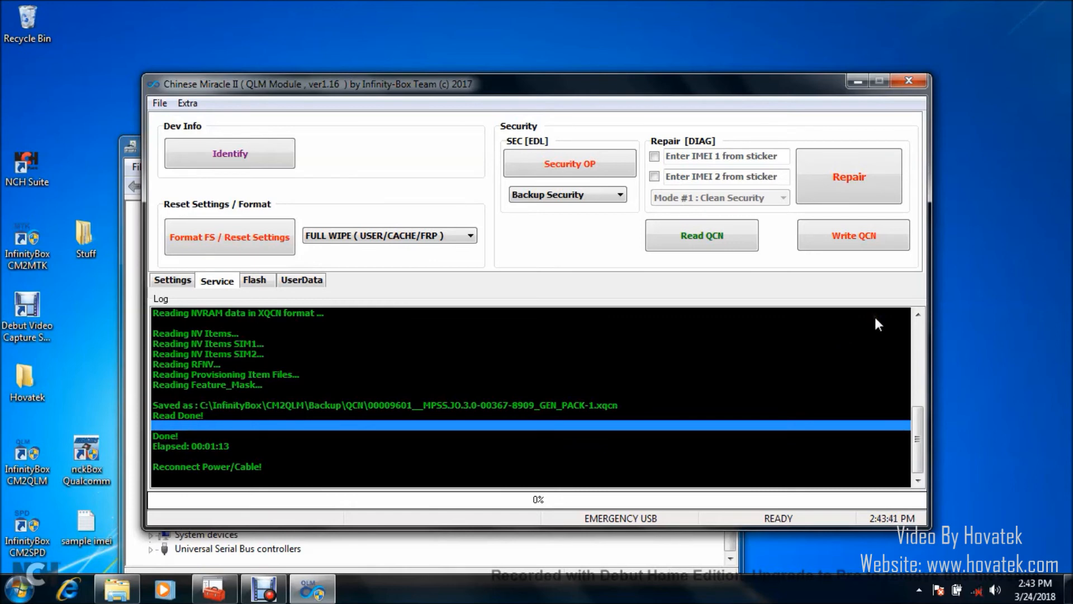
Step: Start Write QCN and confirm Yes to use the QCN's security values
left_click(852, 234)
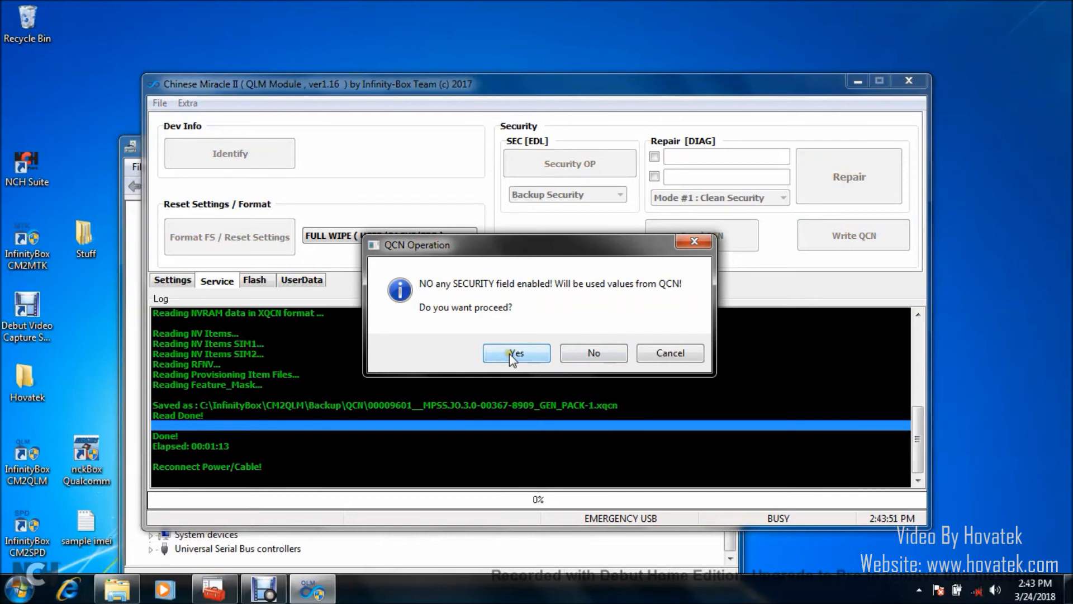
left_click(515, 352)
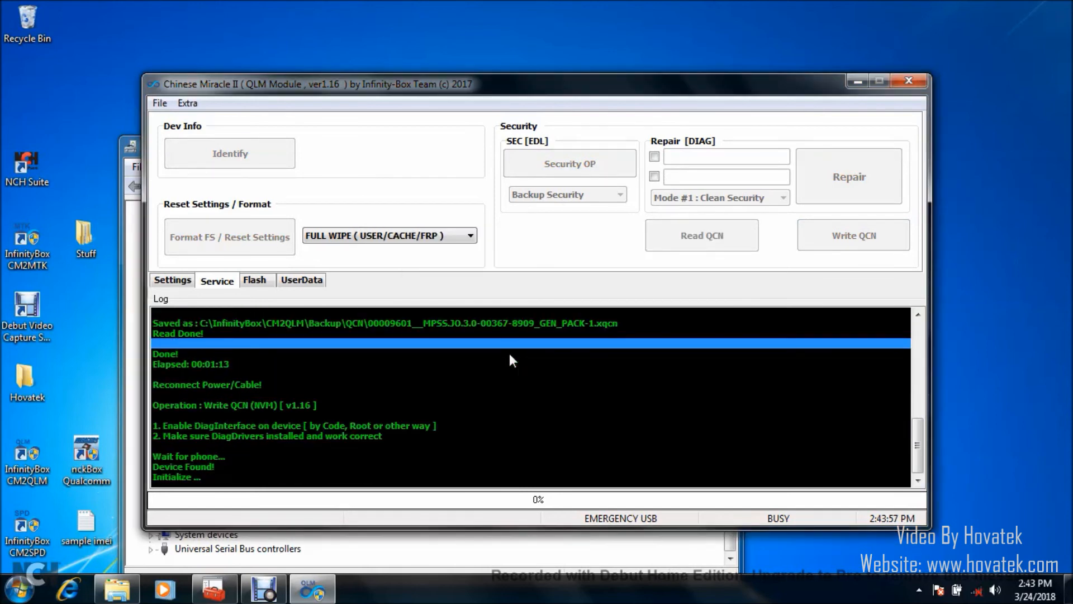
Step: Select the saved .xqcn backup from Backup\QCN and write it to the phone
left_click(852, 234)
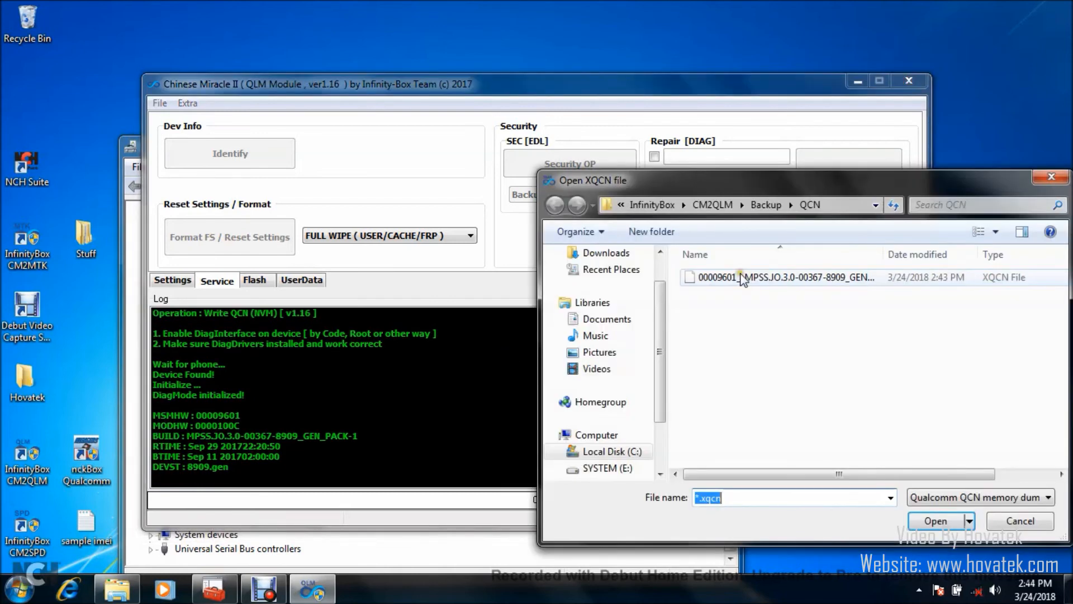
left_click(935, 521)
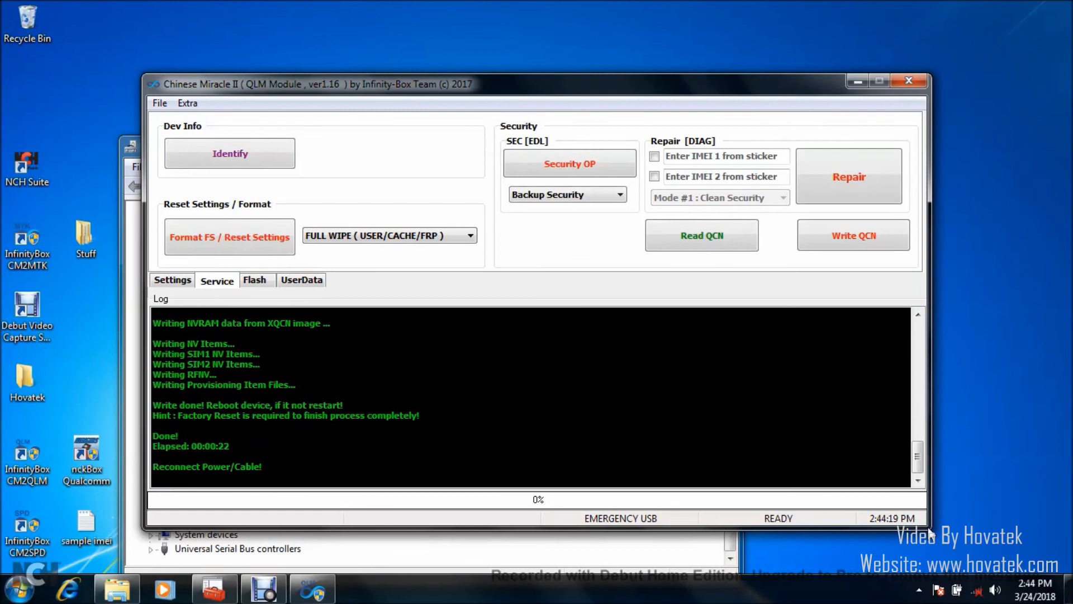
mouse_move(574, 294)
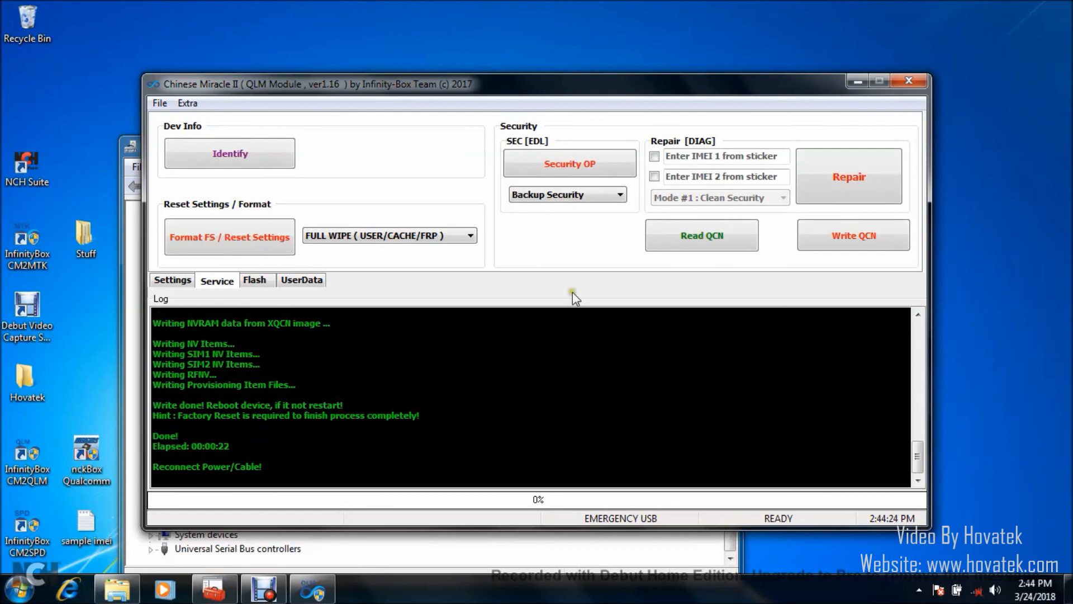
mouse_move(279, 449)
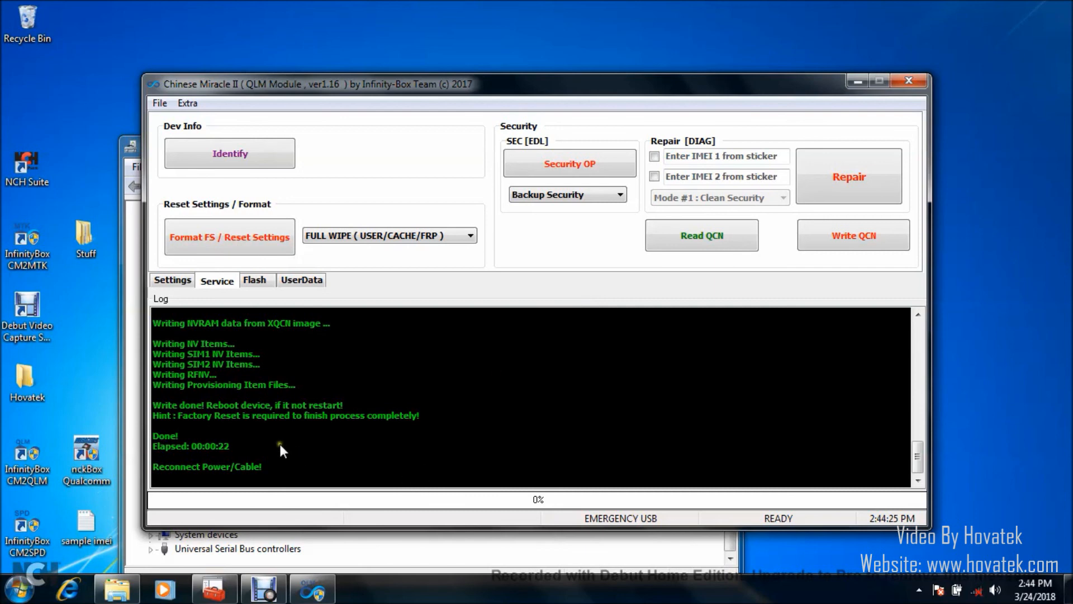